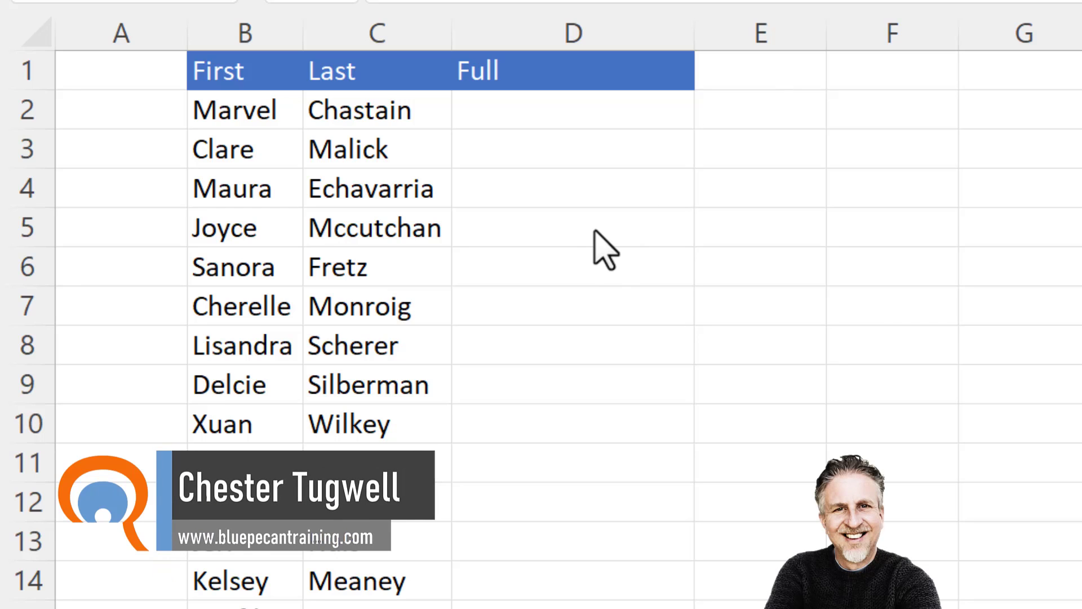
mouse_move(248, 134)
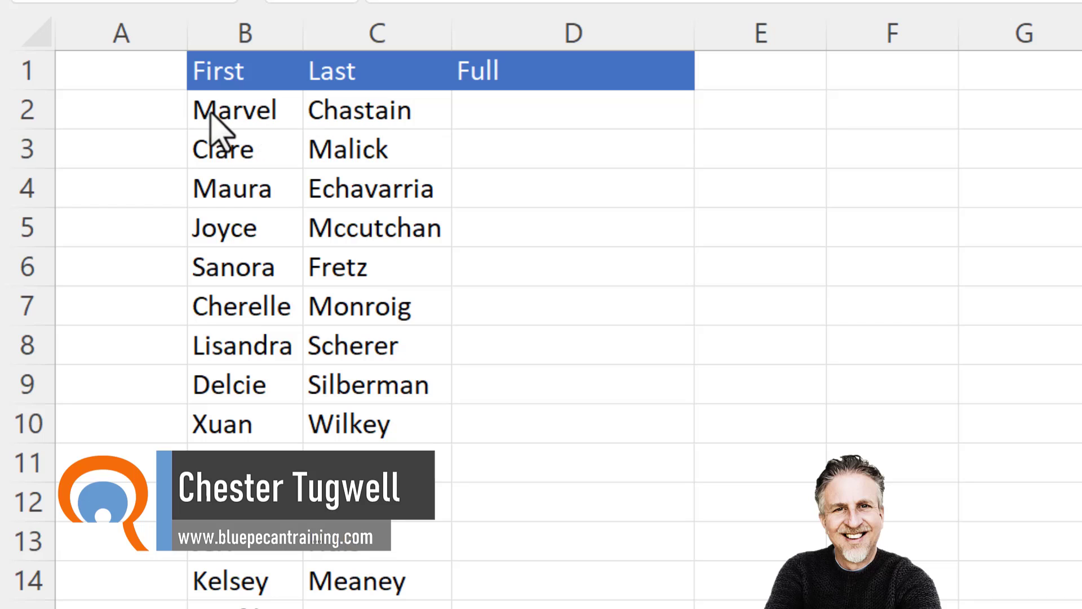
Step: Build the full name in D2 as B2 & " " & C2 using the ampersand operator
click(571, 110)
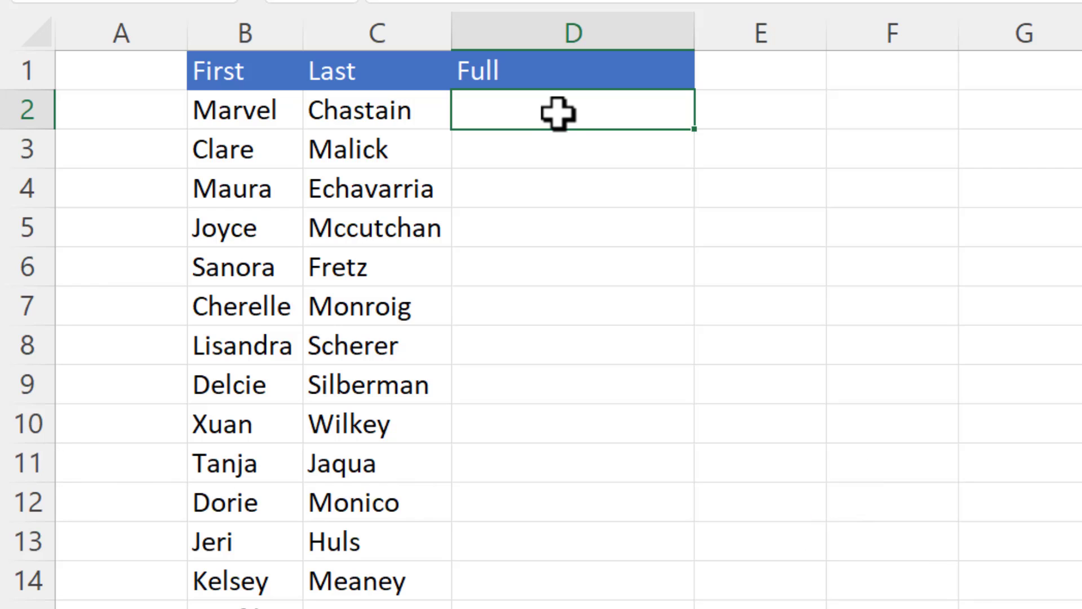
text(=)
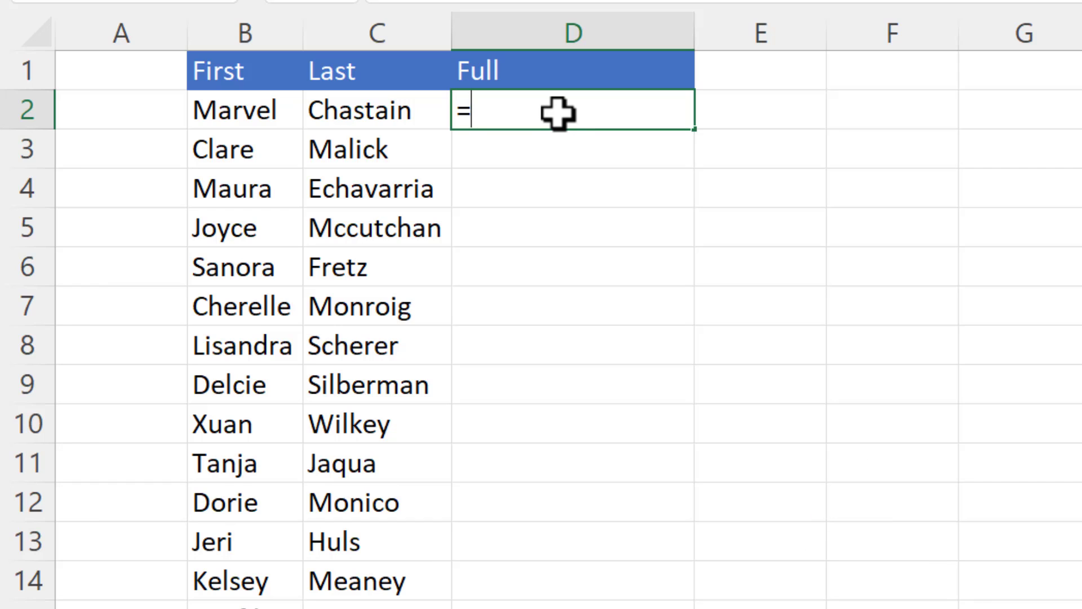
mouse_move(238, 111)
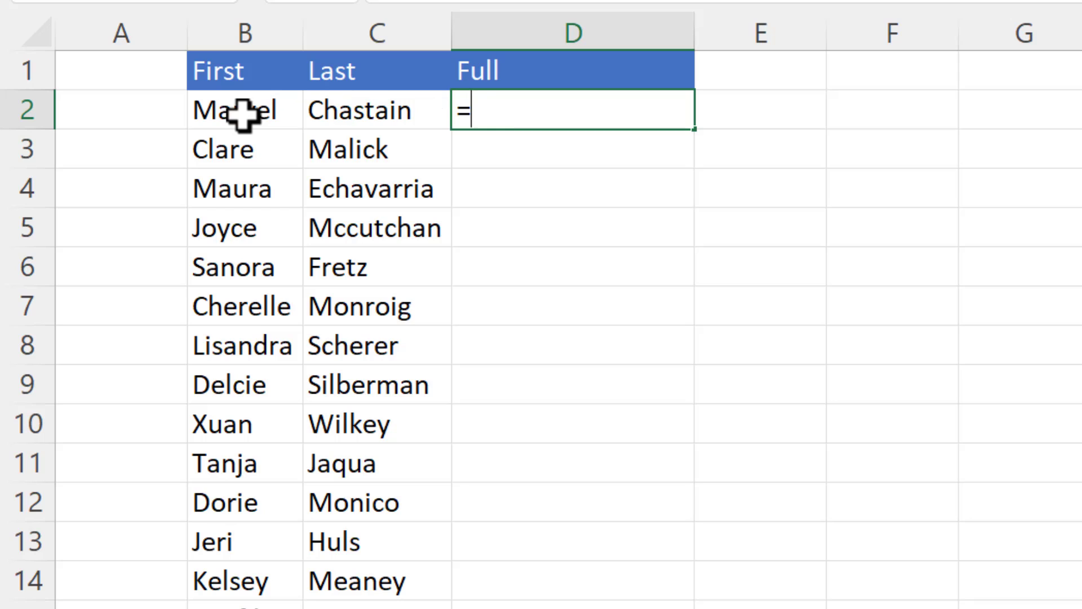
click(238, 110)
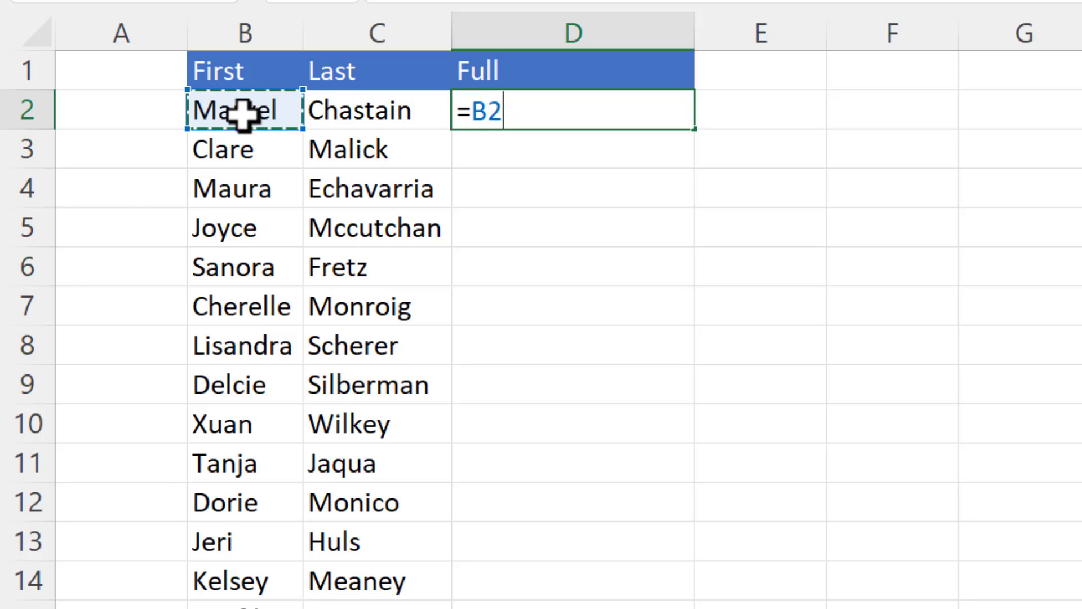
mouse_move(238, 113)
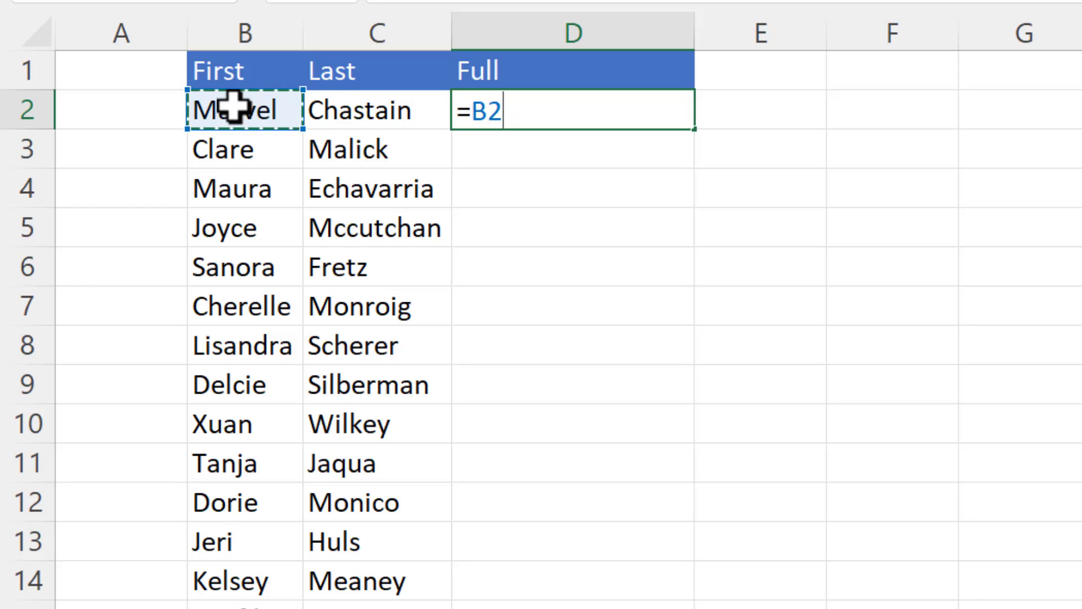
text(&)
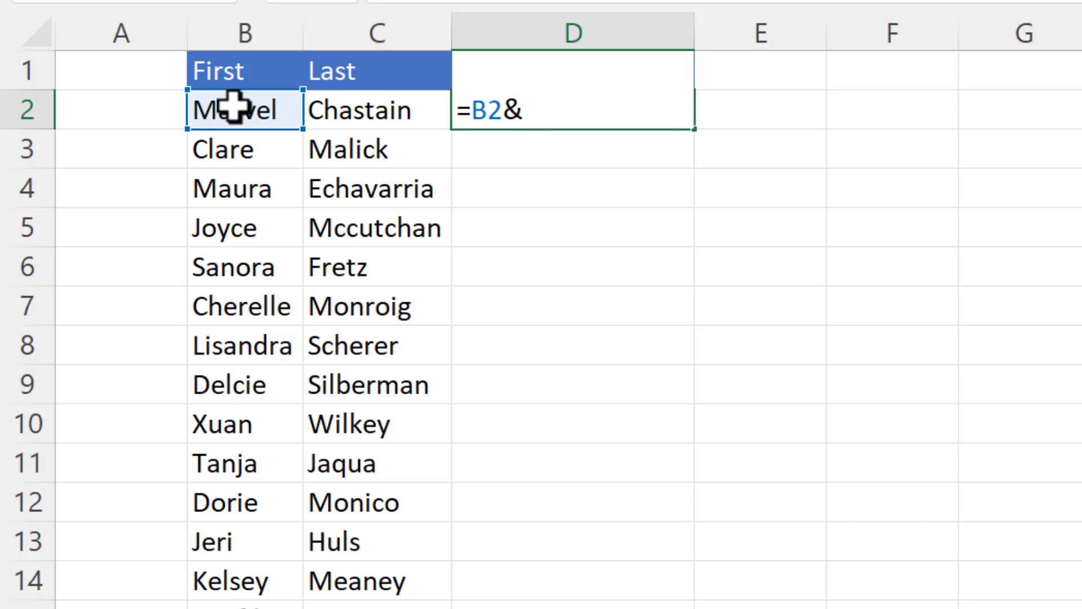
text(")
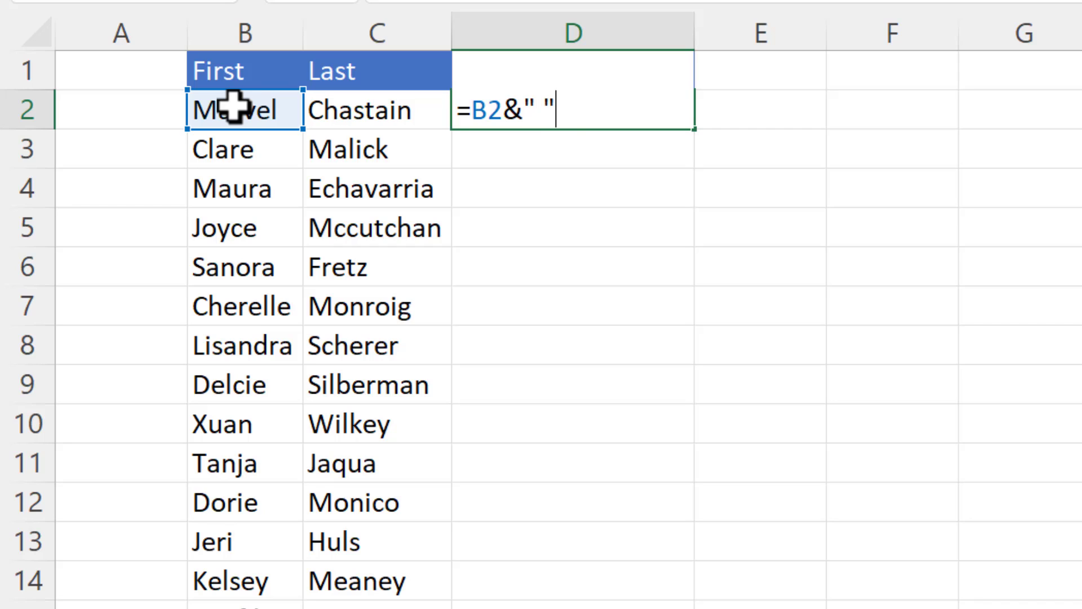
text(&)
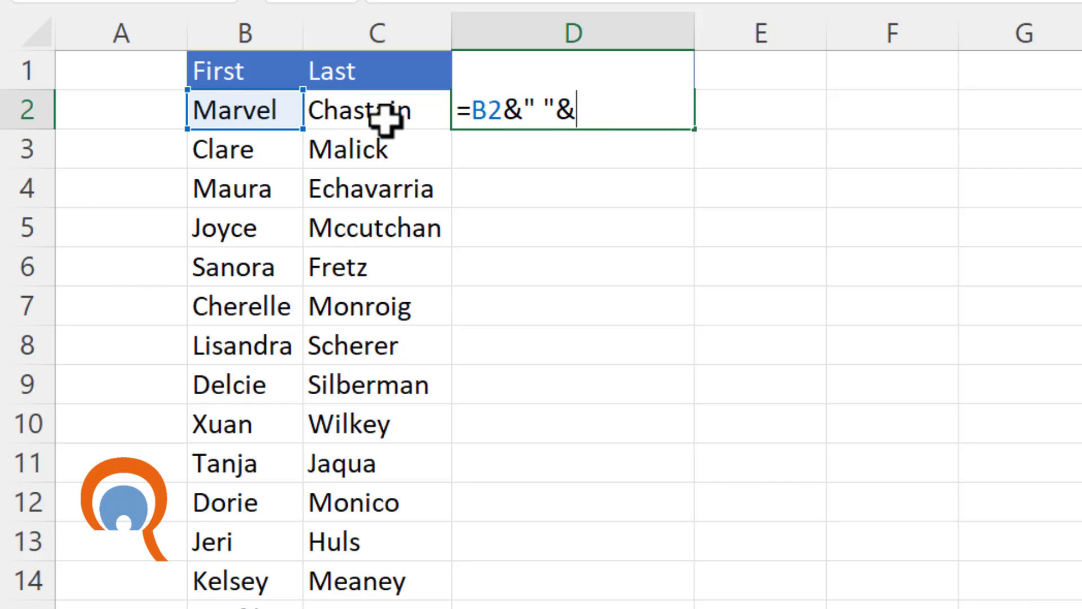
click(376, 109)
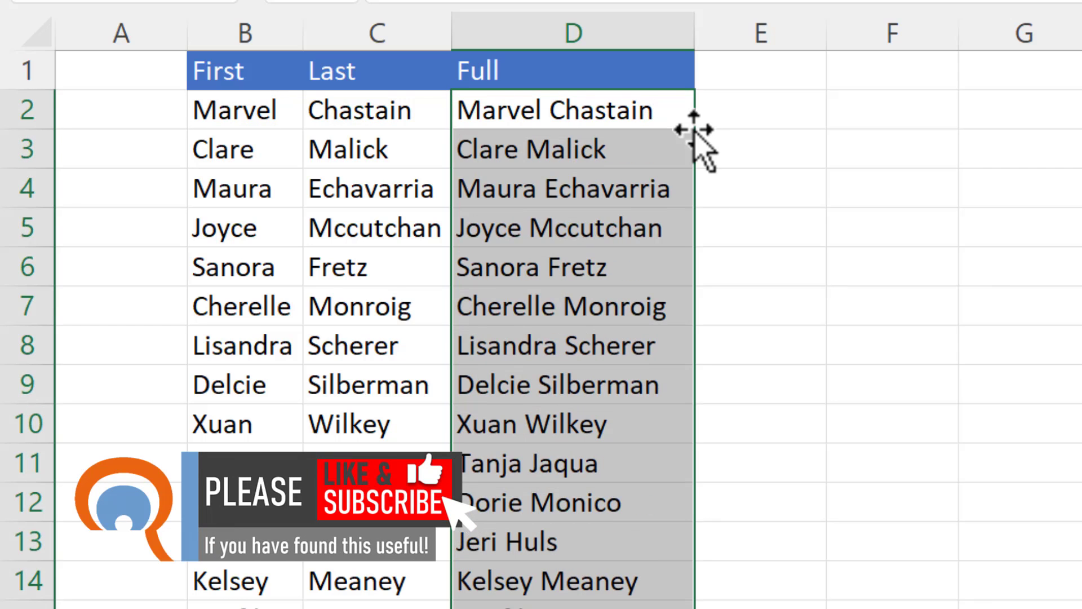
mouse_move(679, 121)
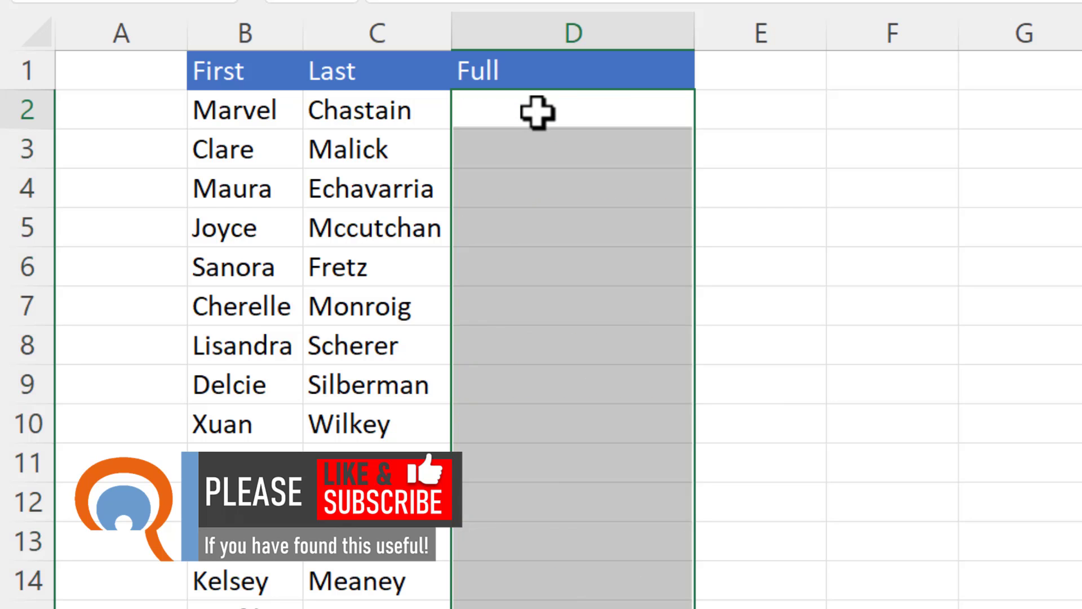
Step: Rewrite D2 as CONCATENATE(B2, " ", C2) joining first and last name with a space
text(=c)
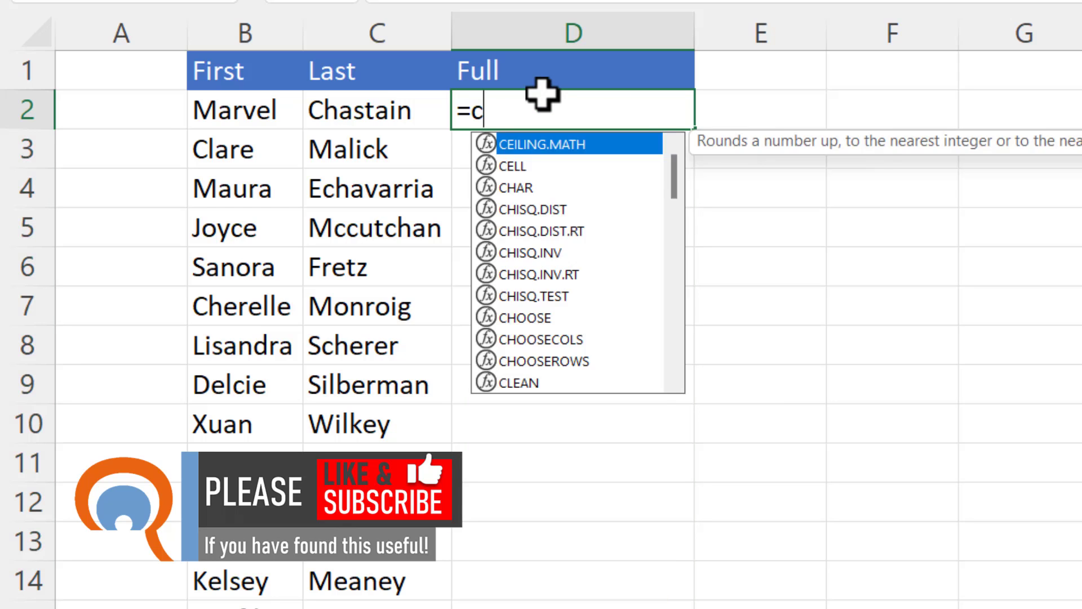
text(on)
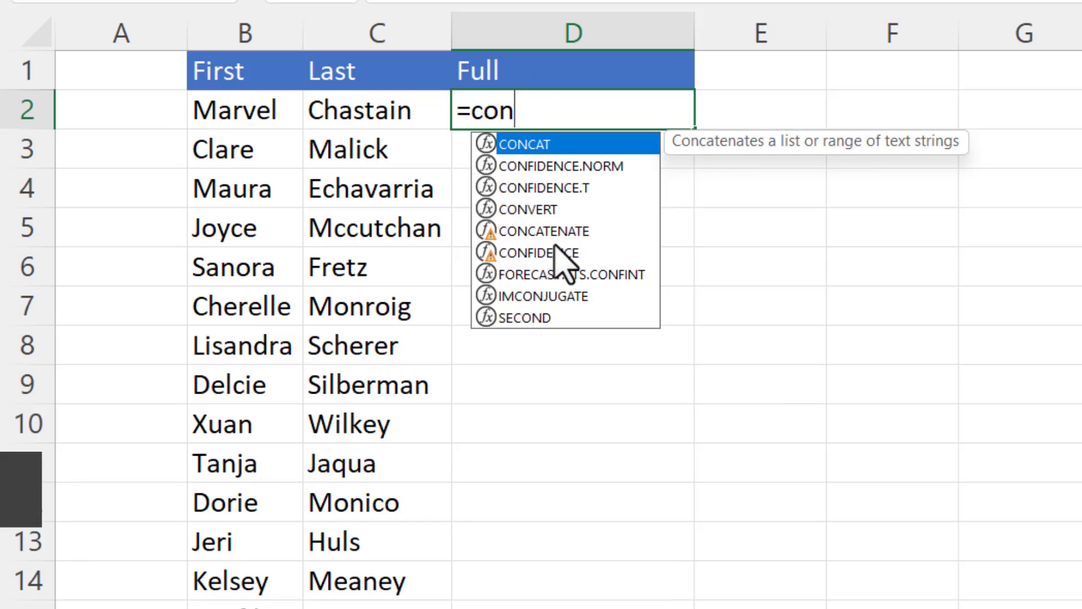
mouse_move(534, 148)
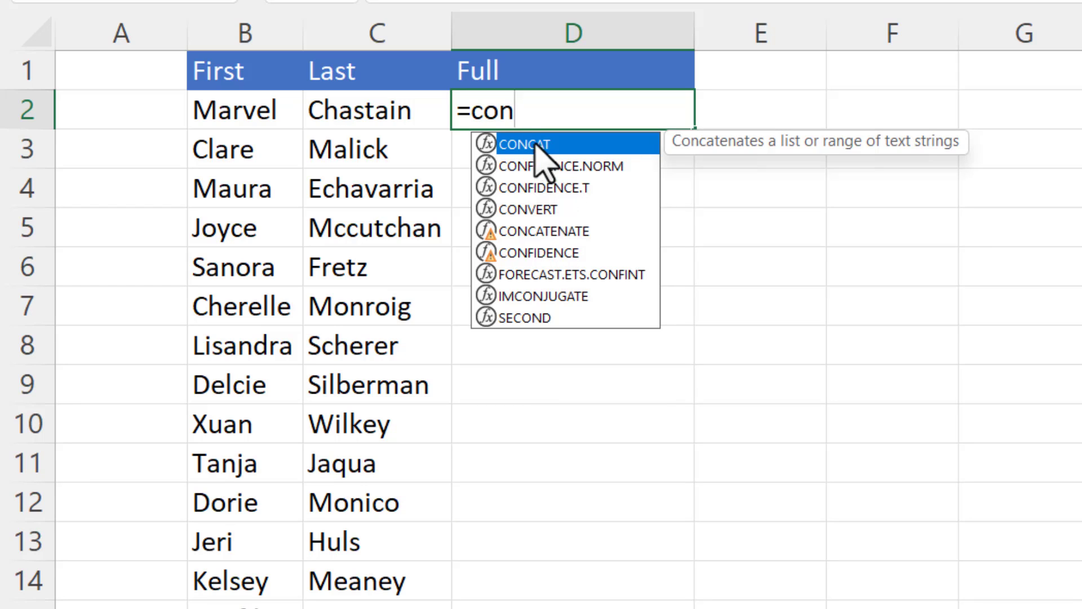
mouse_move(549, 255)
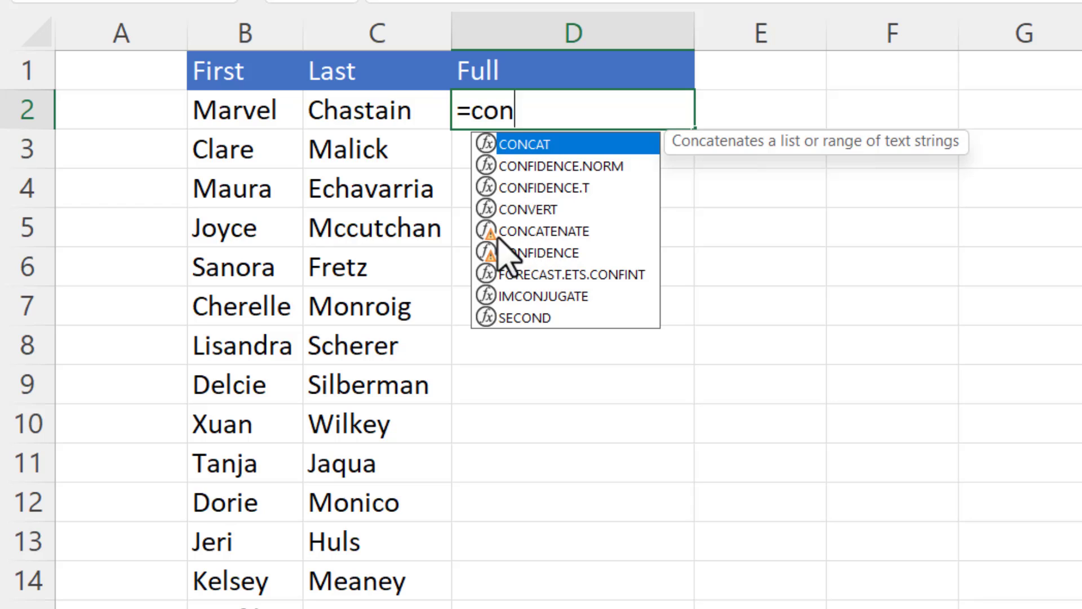
mouse_move(504, 259)
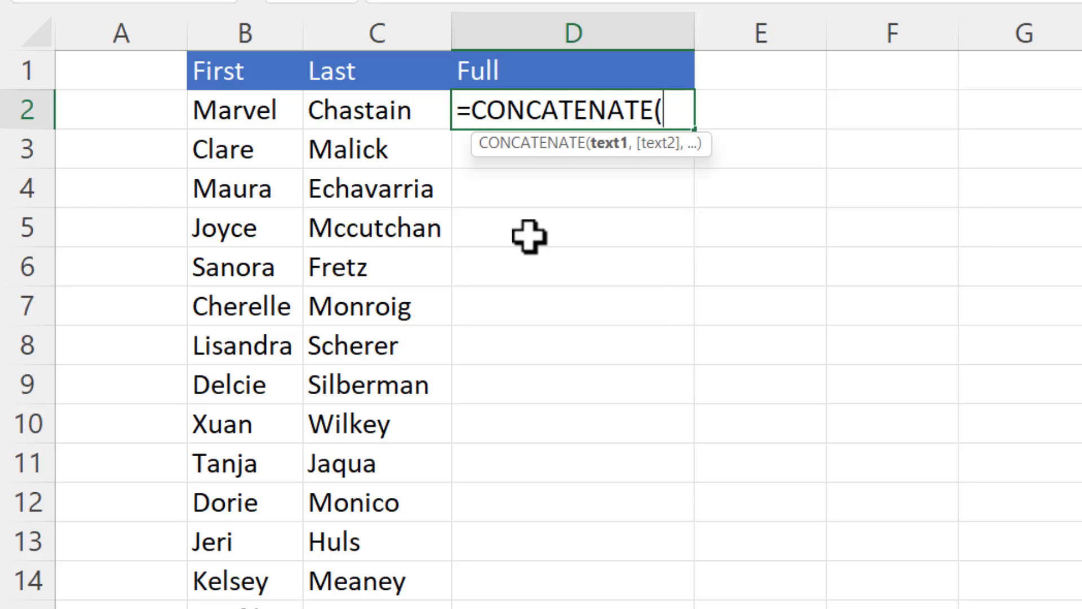
mouse_move(227, 111)
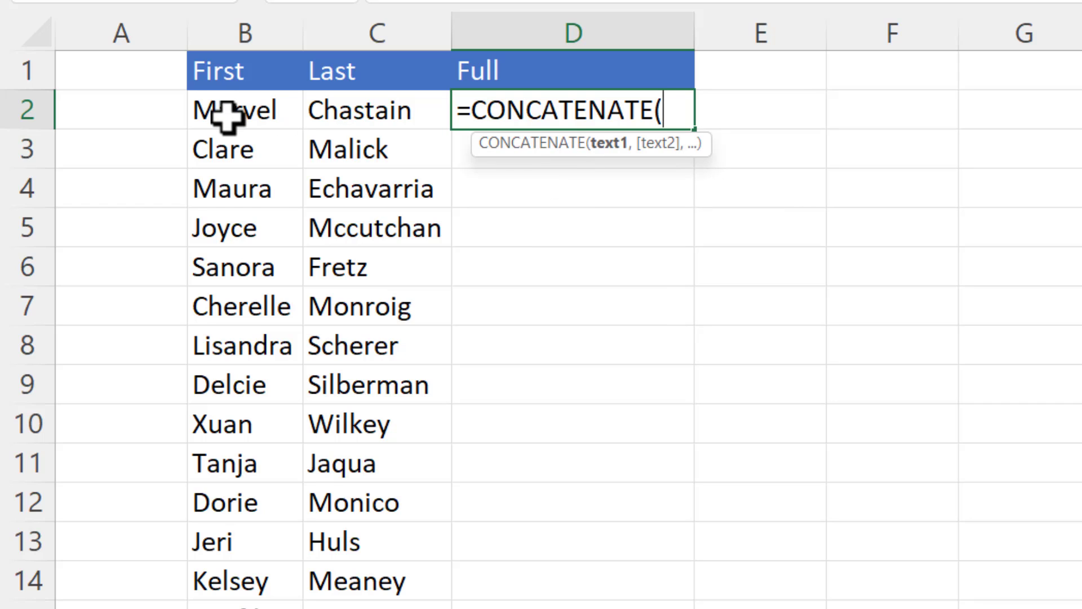
click(243, 111)
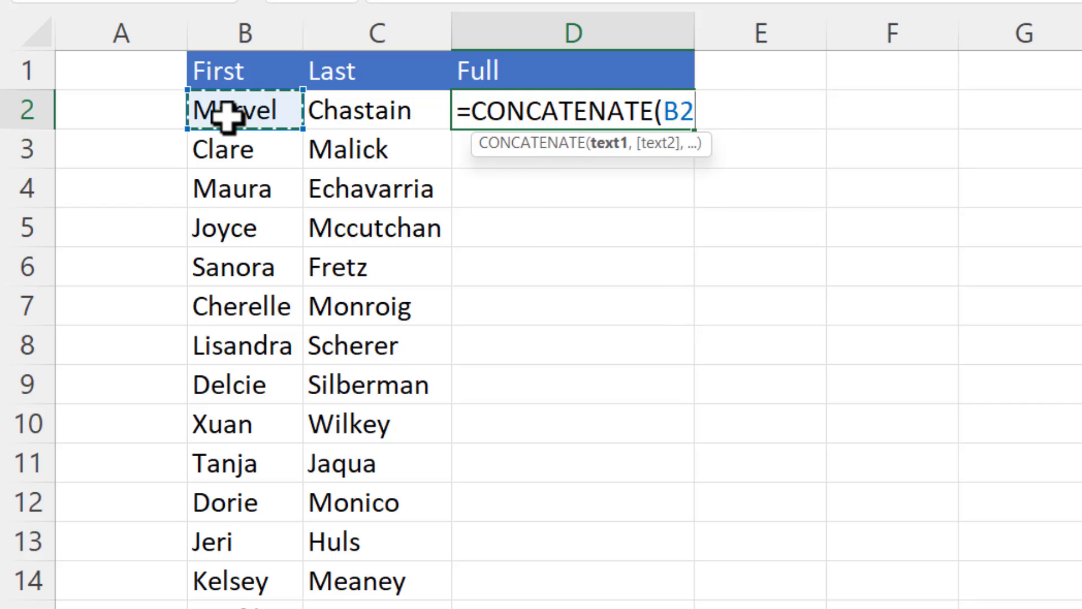
text(,)
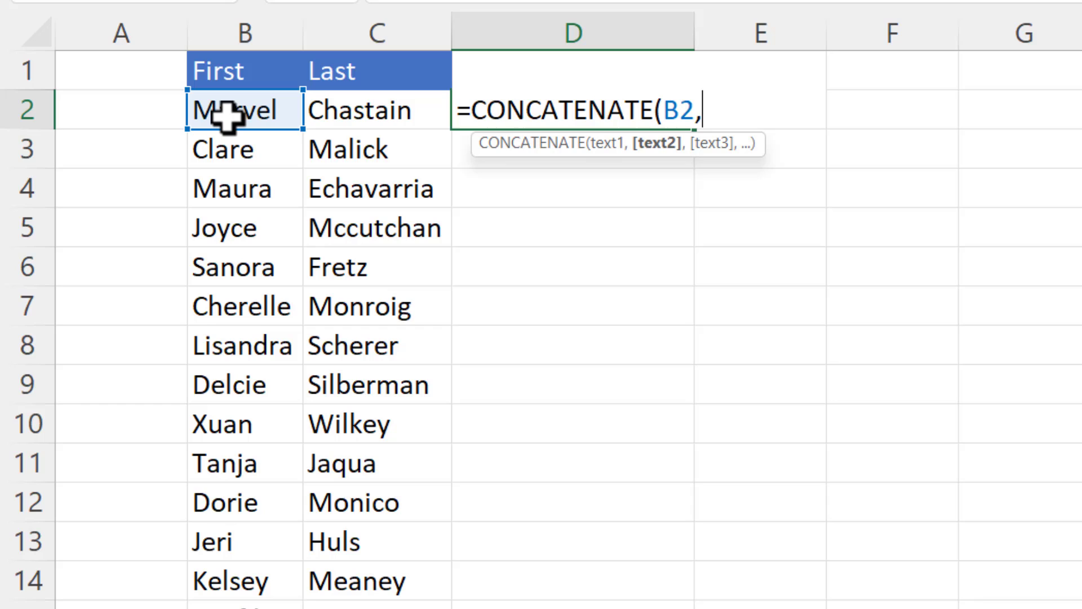
text(")
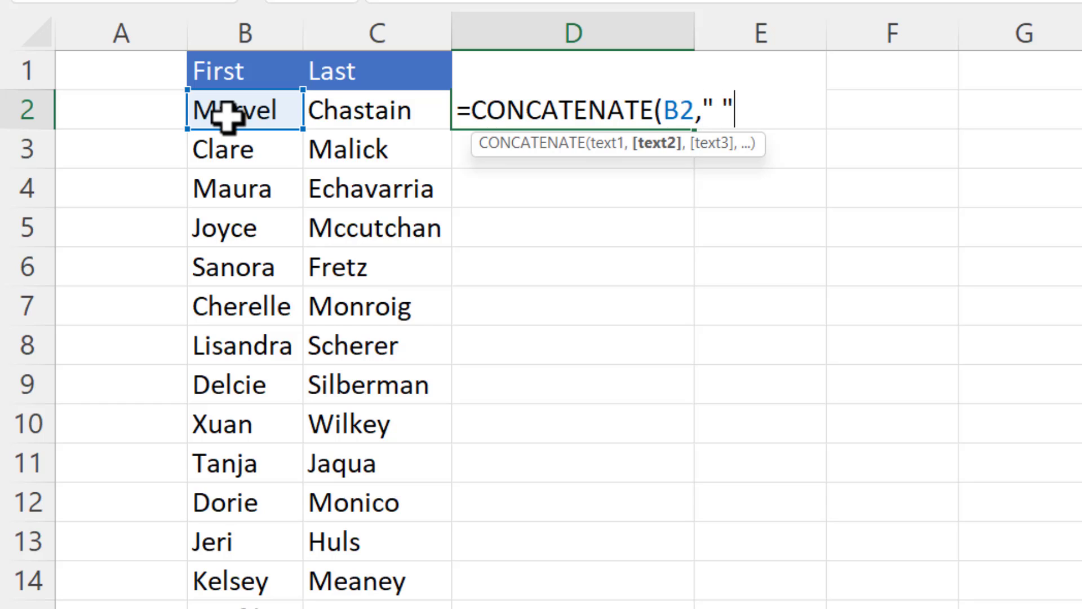
text(,)
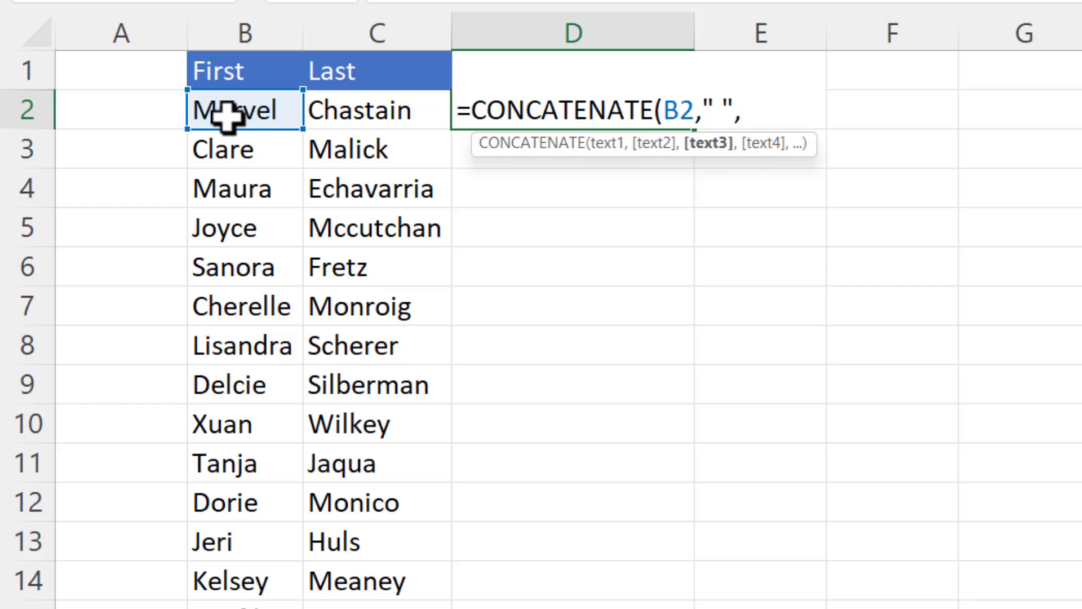
click(377, 110)
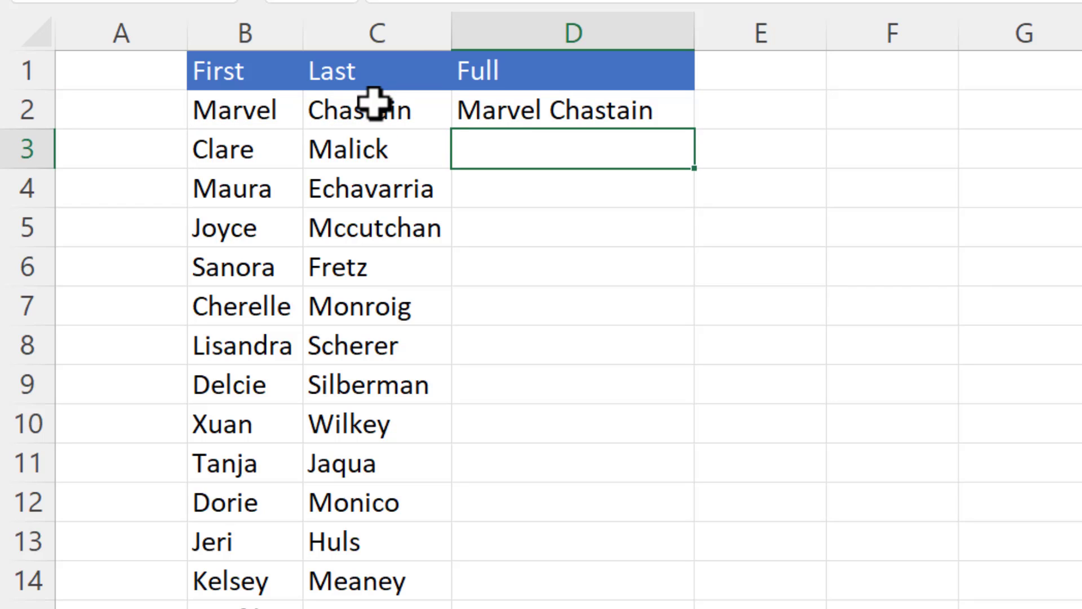
click(570, 110)
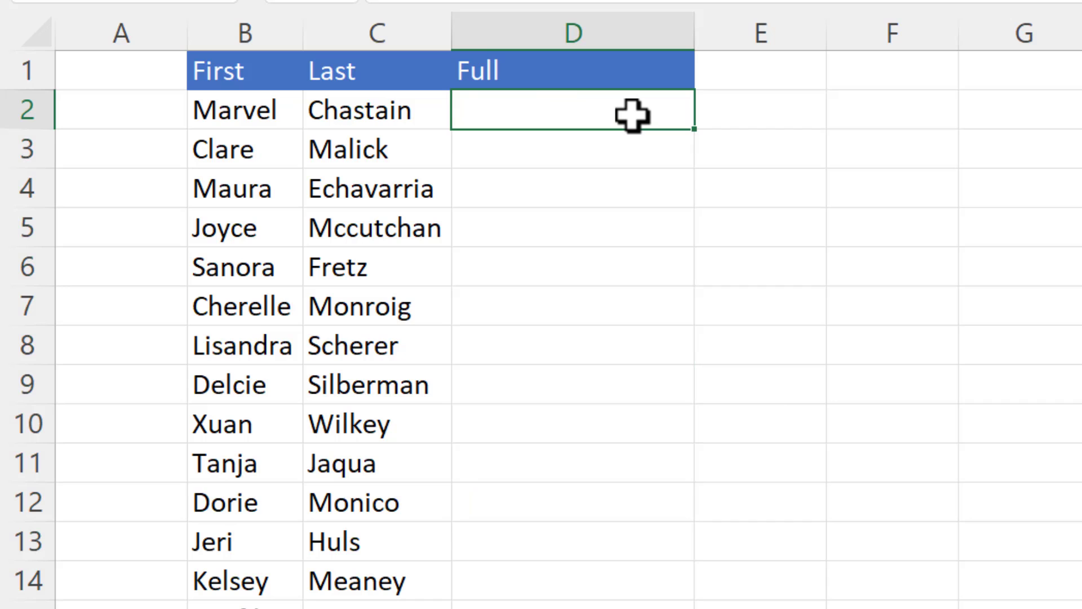
text(=con)
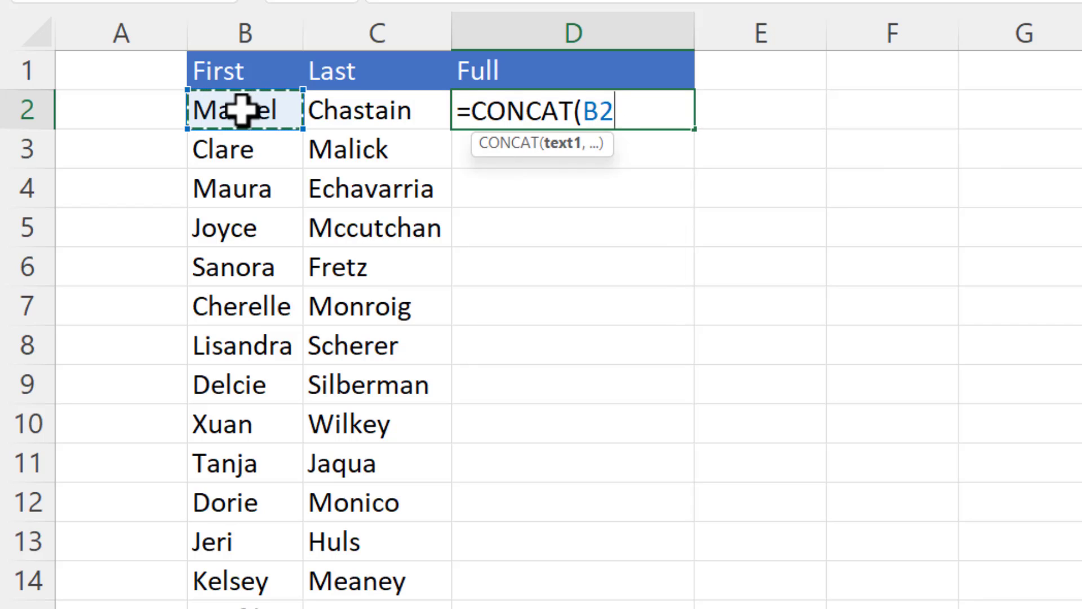
text(,")
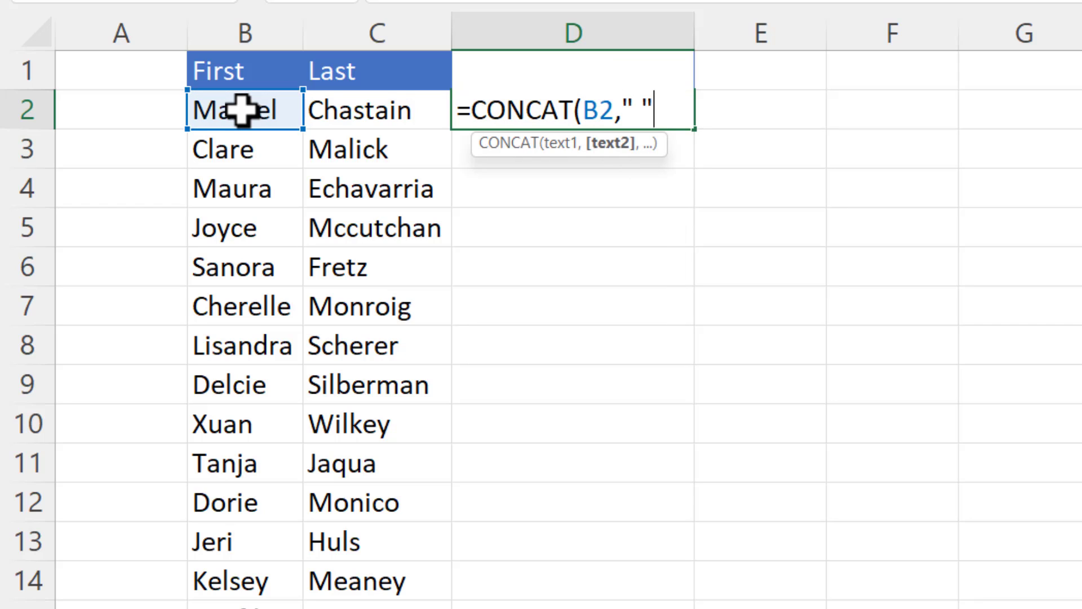
text(,)
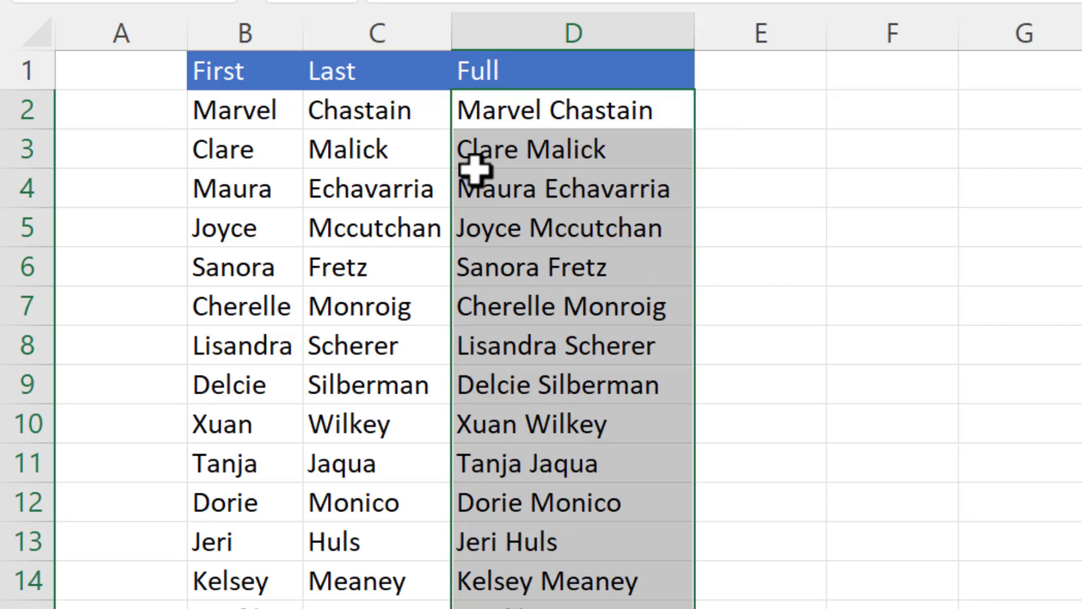
mouse_move(444, 244)
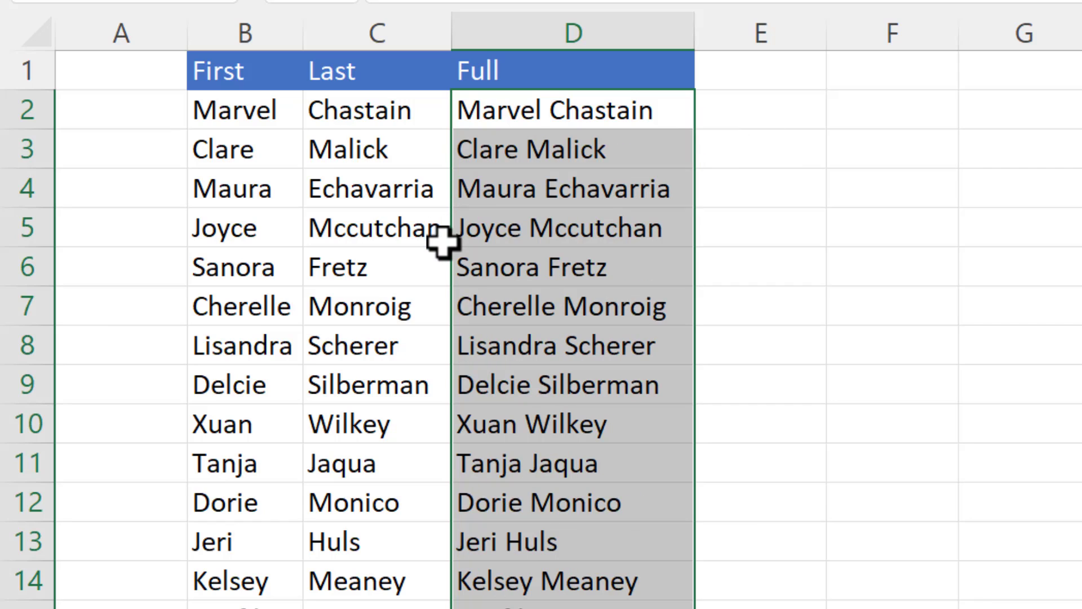
mouse_move(445, 244)
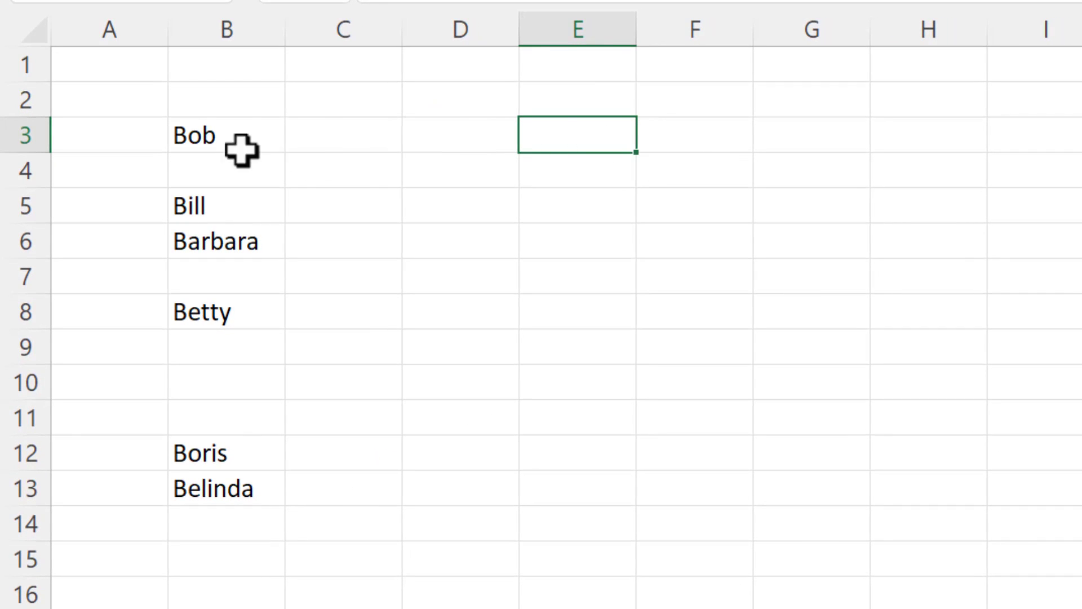
Step: Enter CONCAT over B3:B13 in E3, returning BobBillBarbaraBettyBorisBelinda with no separators
text(=concat)
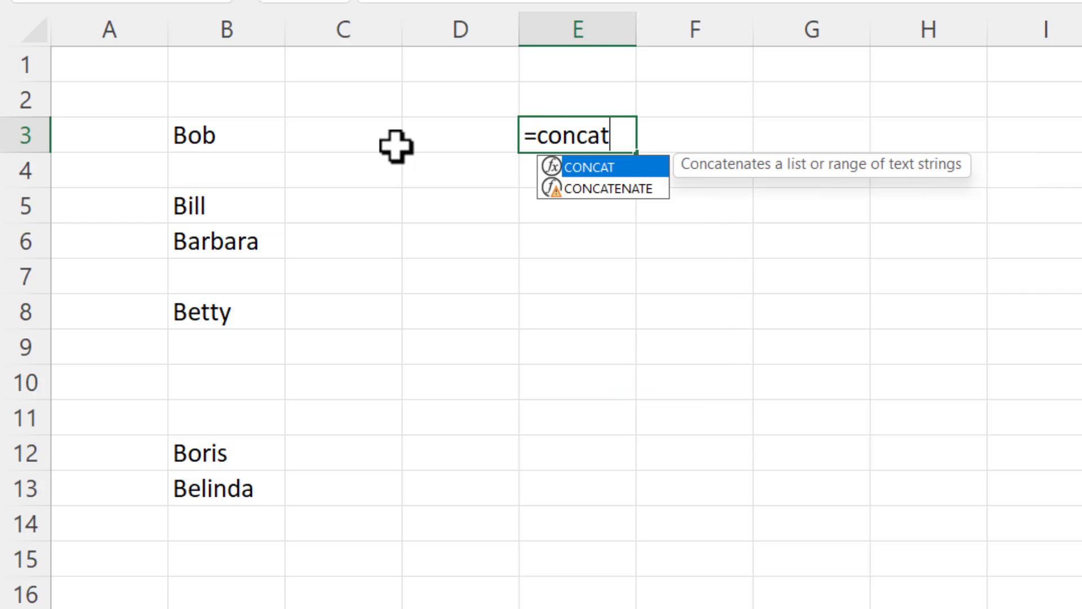
mouse_move(631, 211)
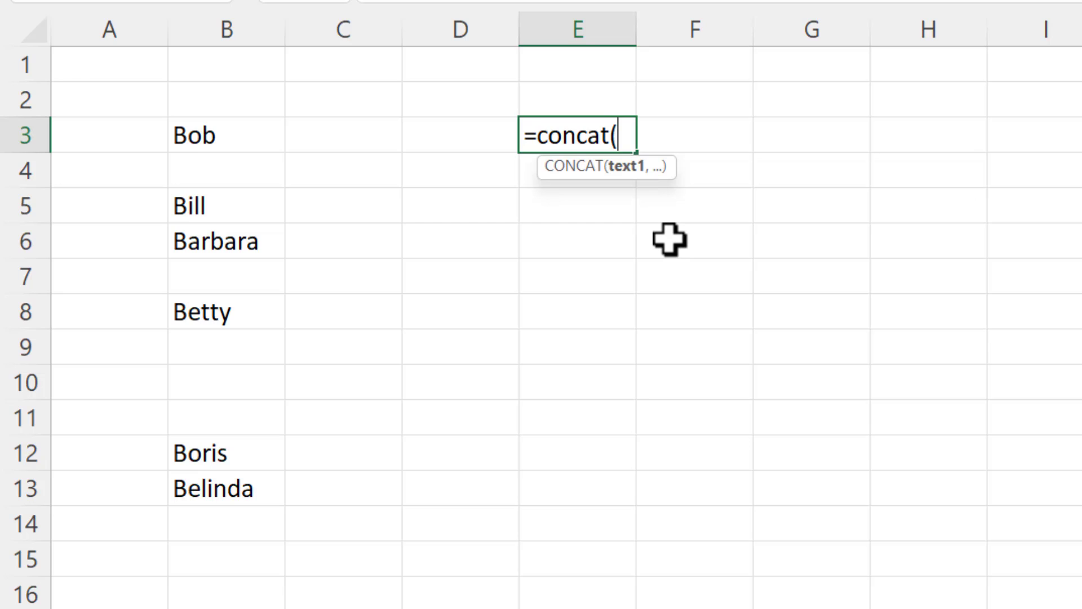
mouse_move(216, 134)
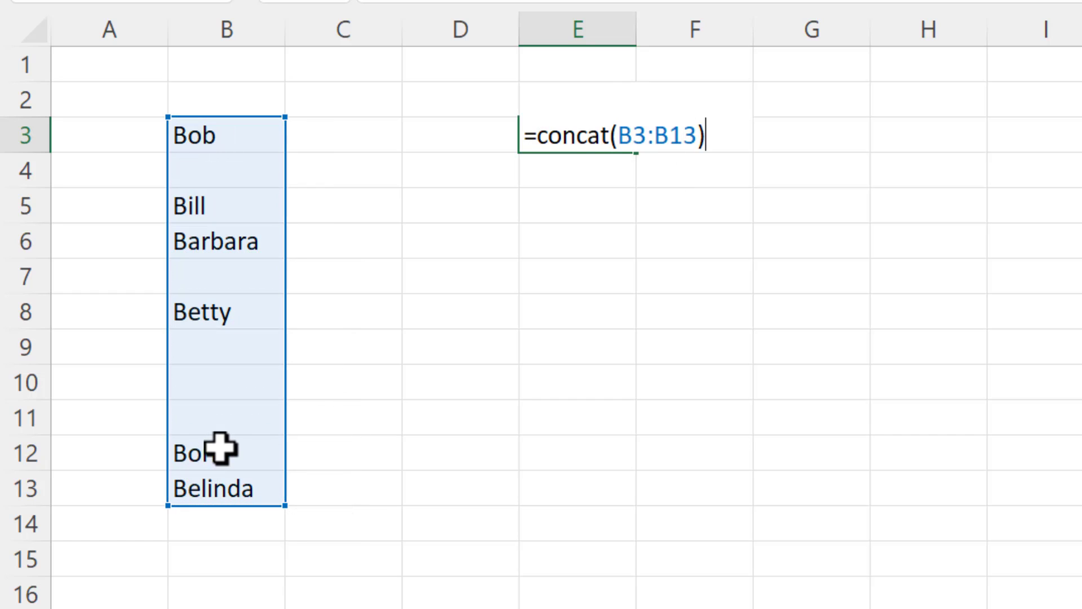
key(Return)
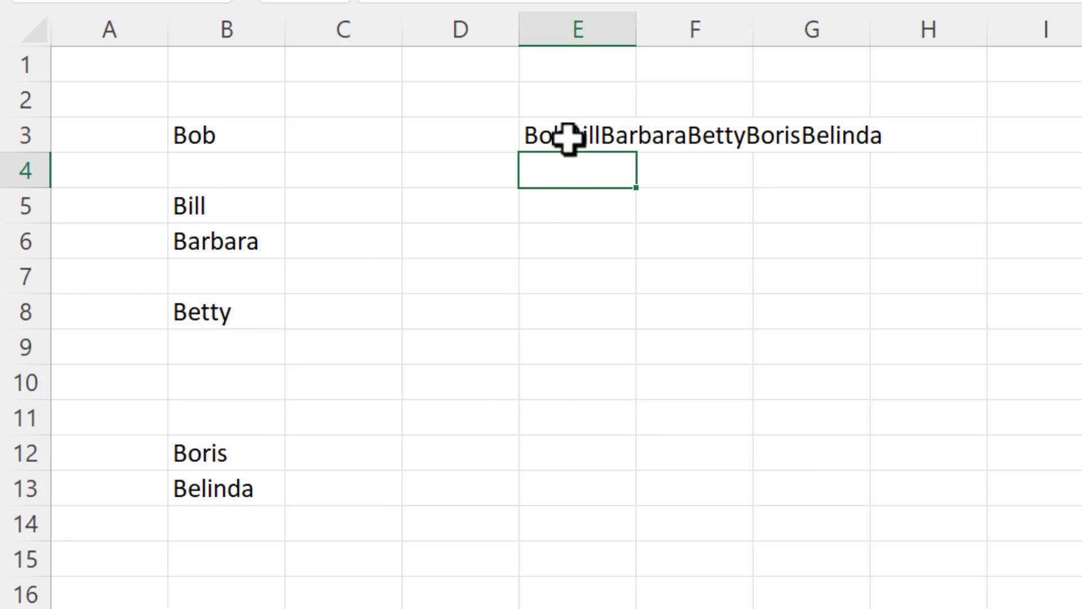
mouse_move(709, 241)
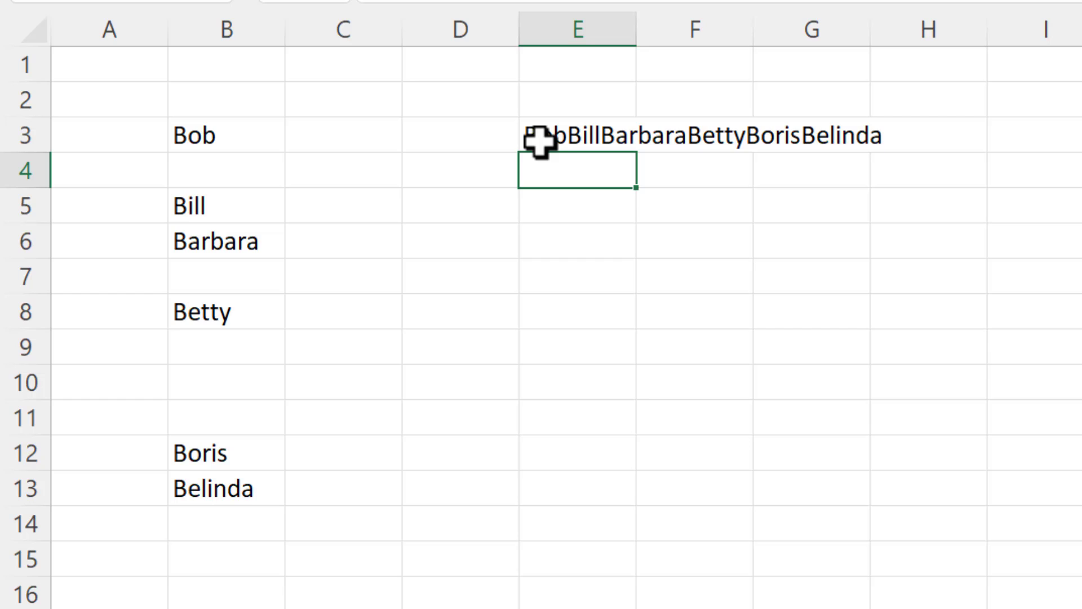
click(573, 134)
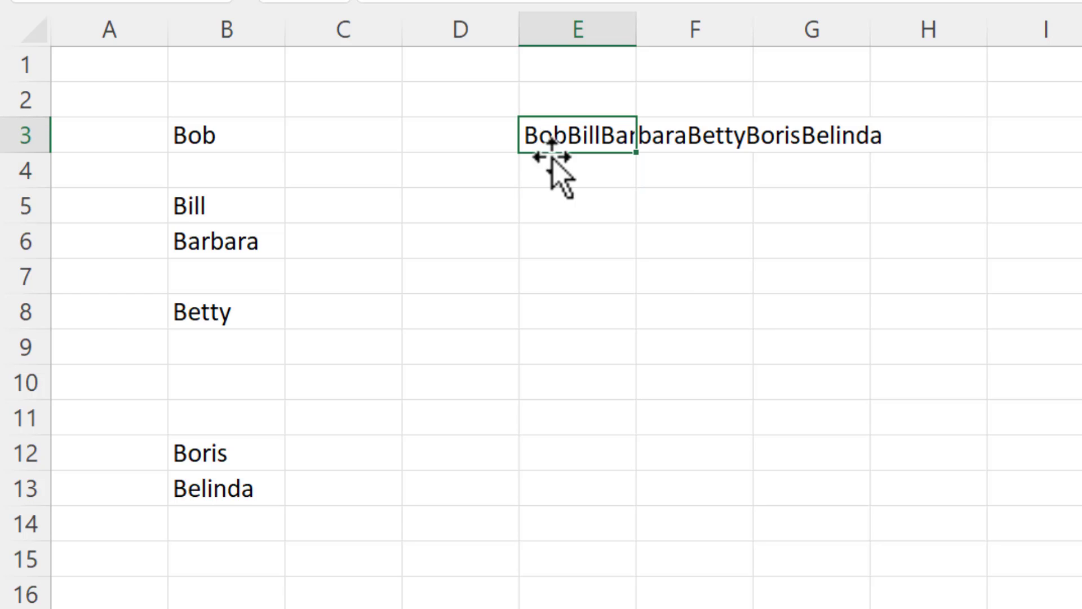
Step: Clear E3 and start a TEXTJOIN formula with ", " as delimiter, ready for ignore_empty
key(Delete)
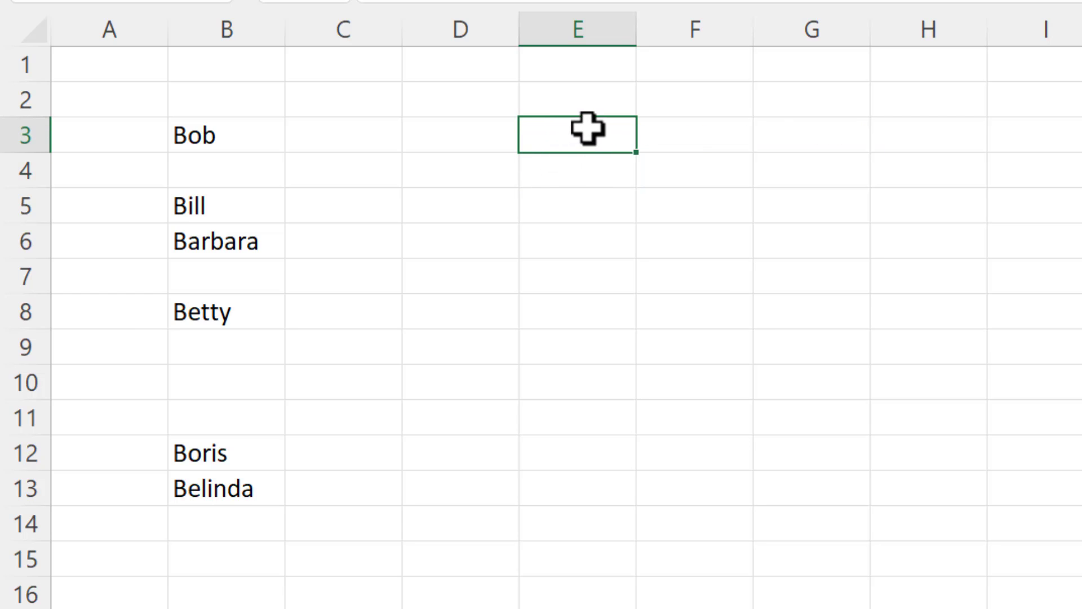
text(=te)
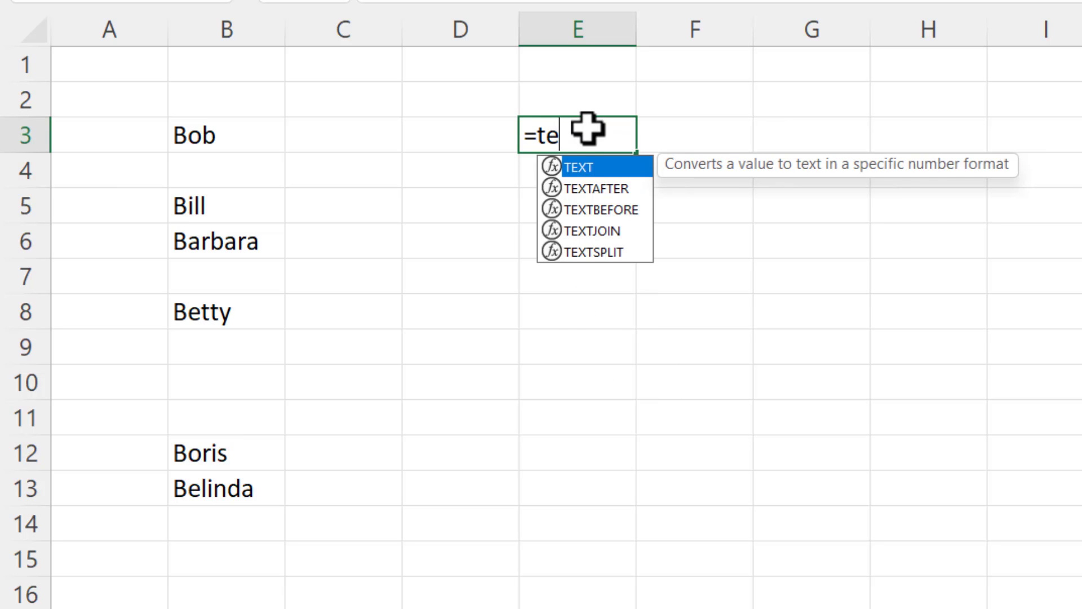
text(x)
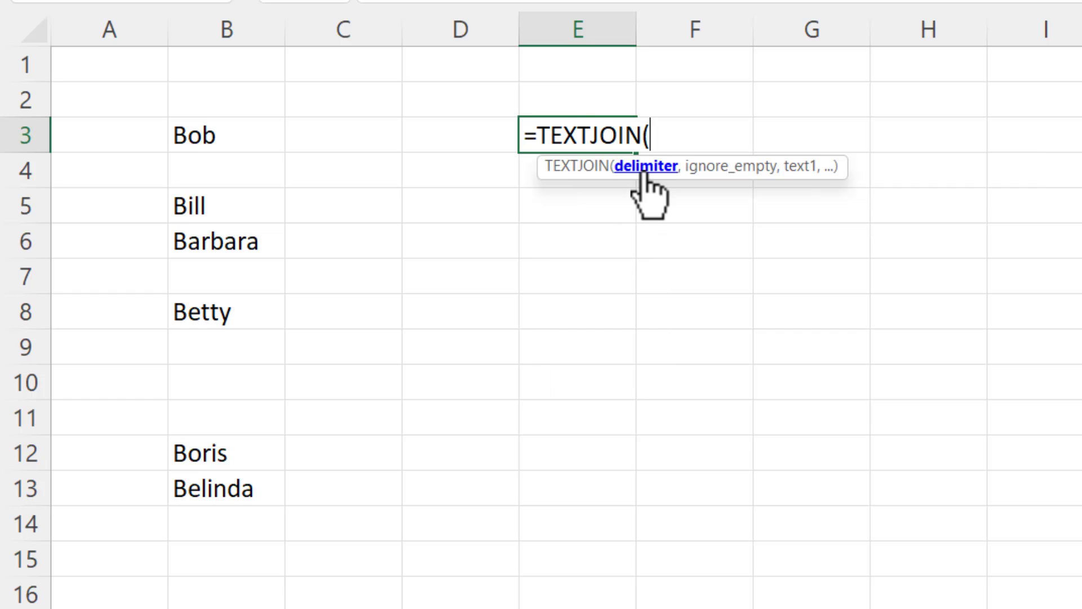
mouse_move(641, 186)
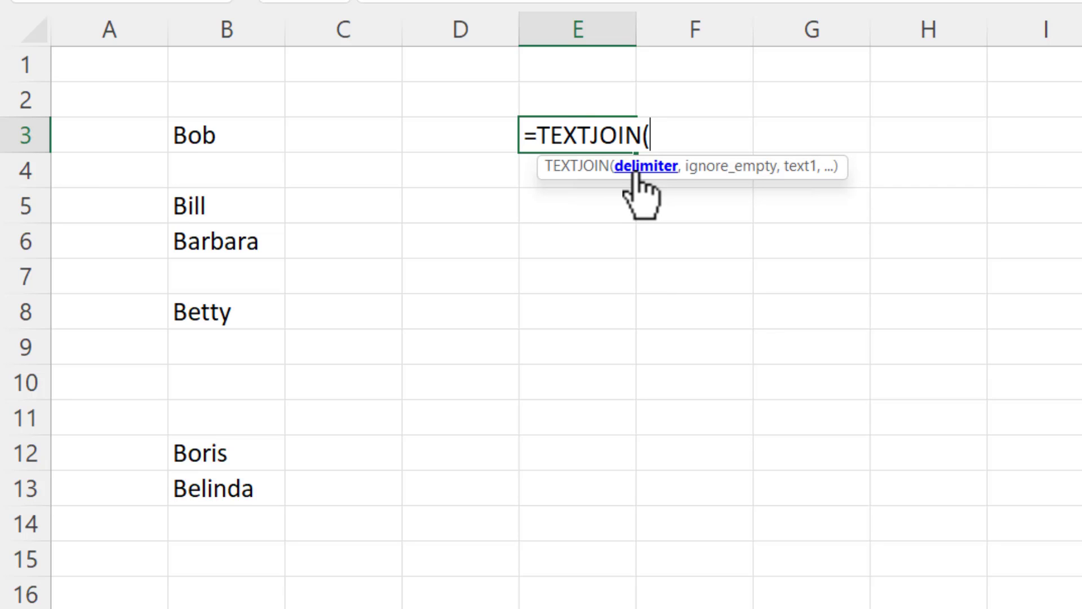
mouse_move(207, 186)
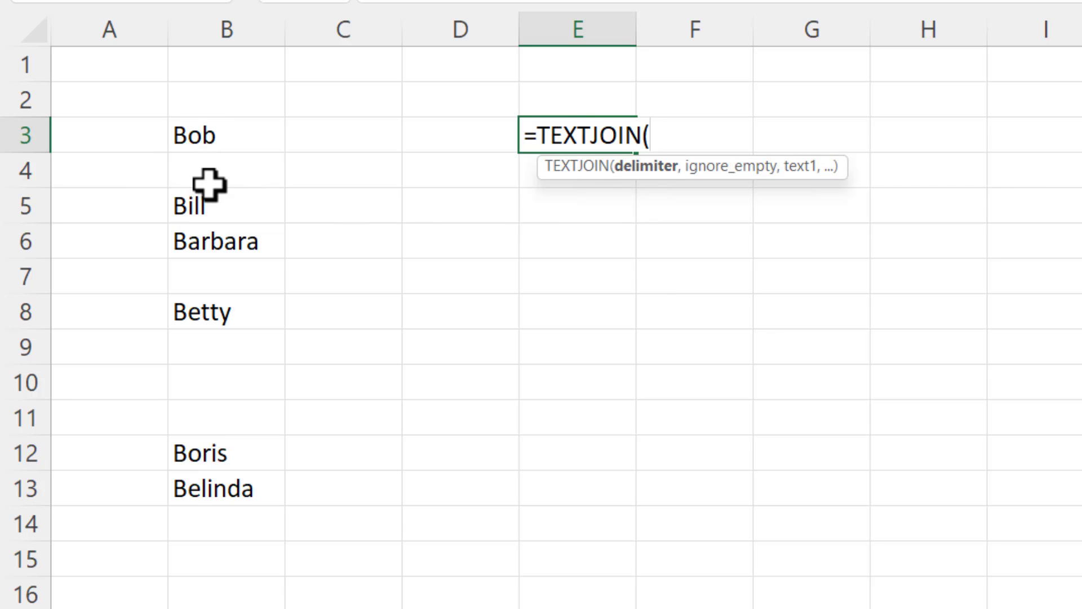
mouse_move(368, 308)
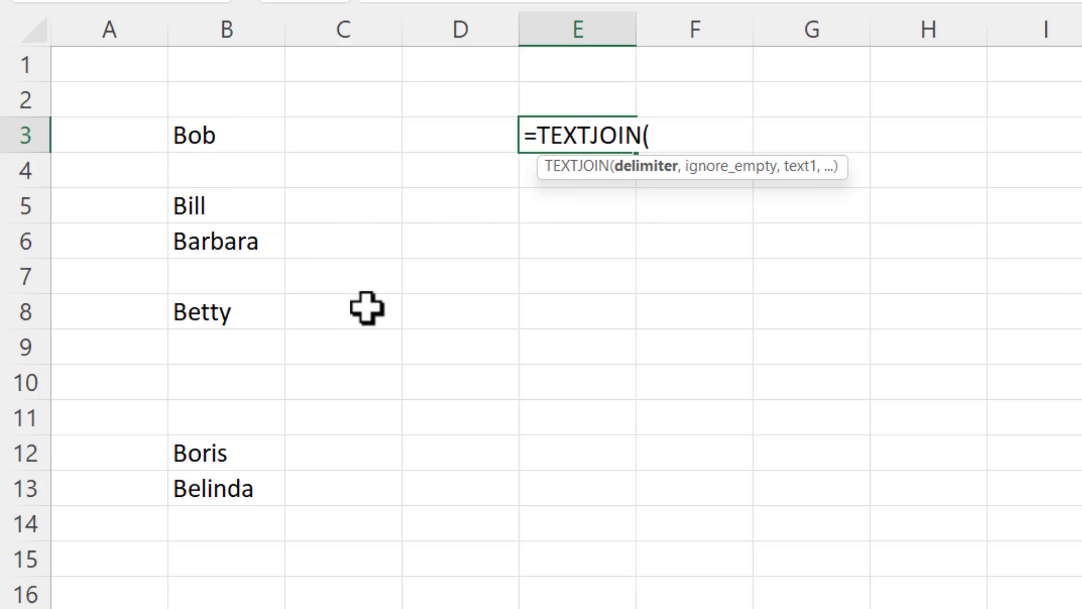
text(")
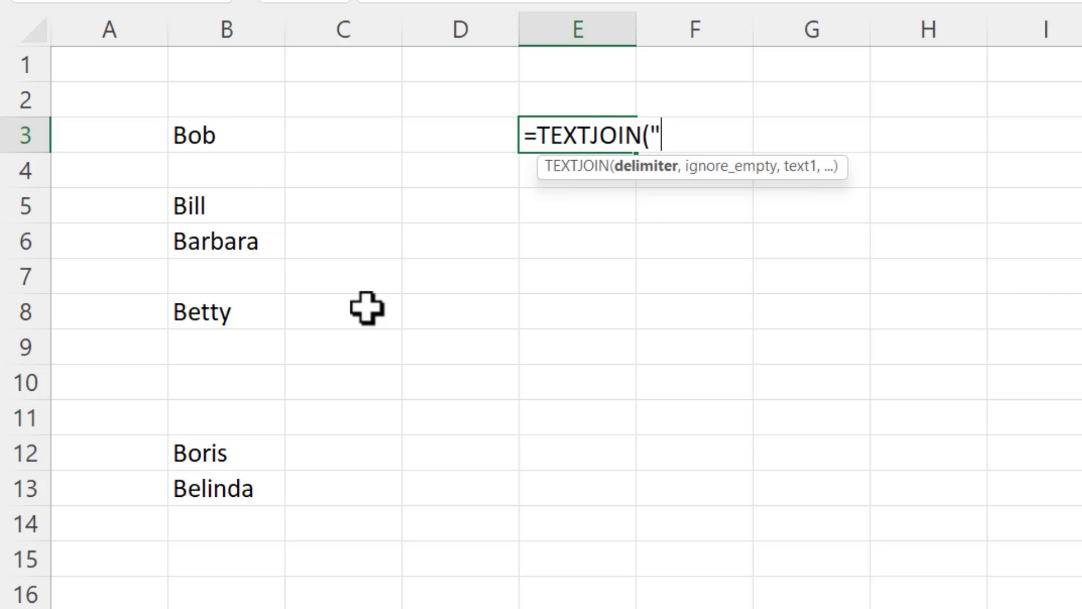
text(,)
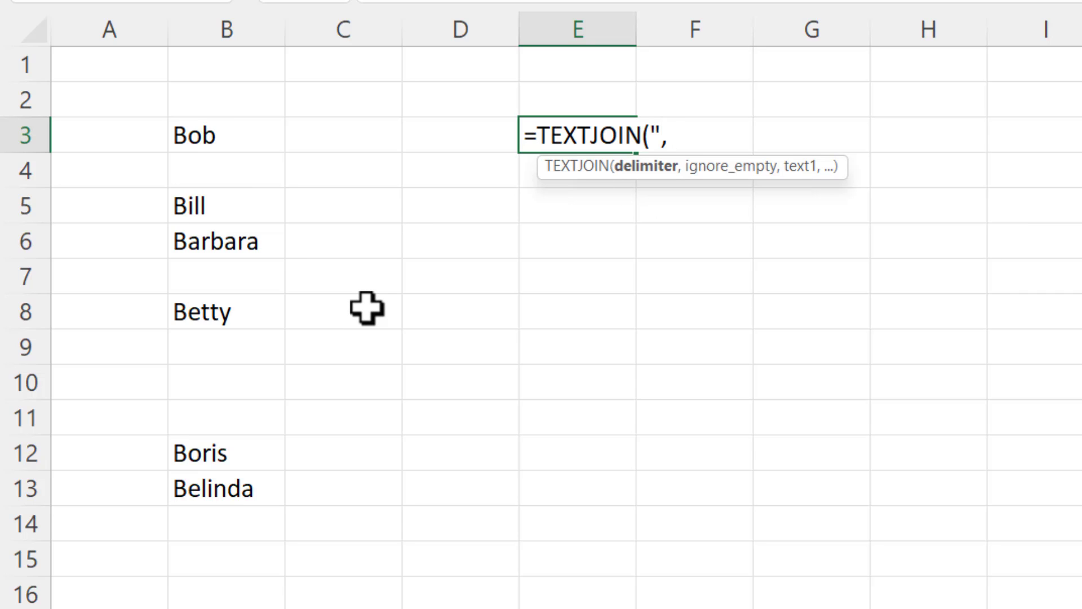
text(")
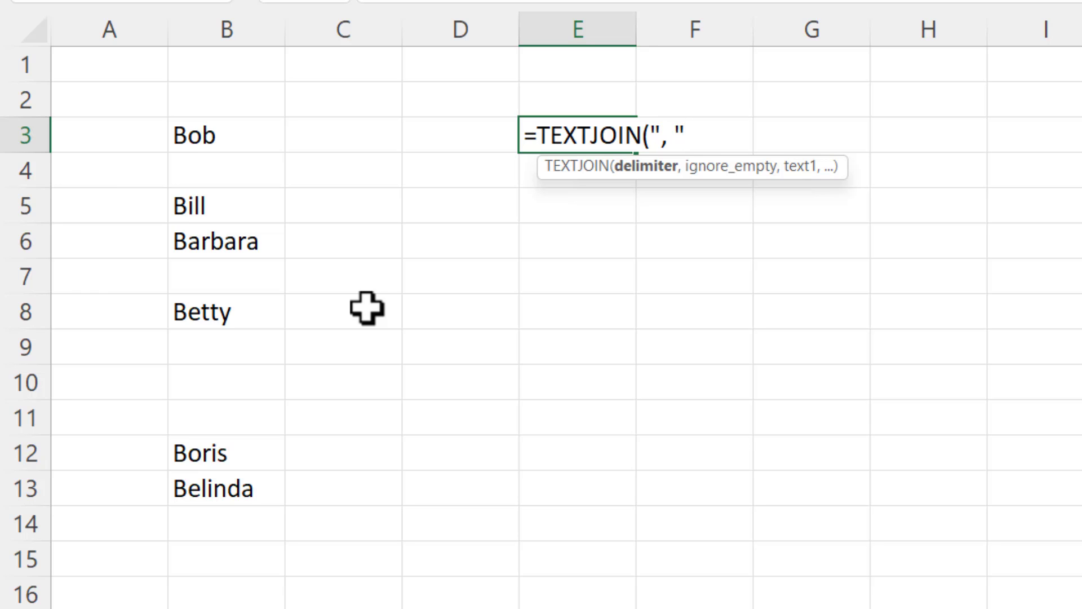
text(,)
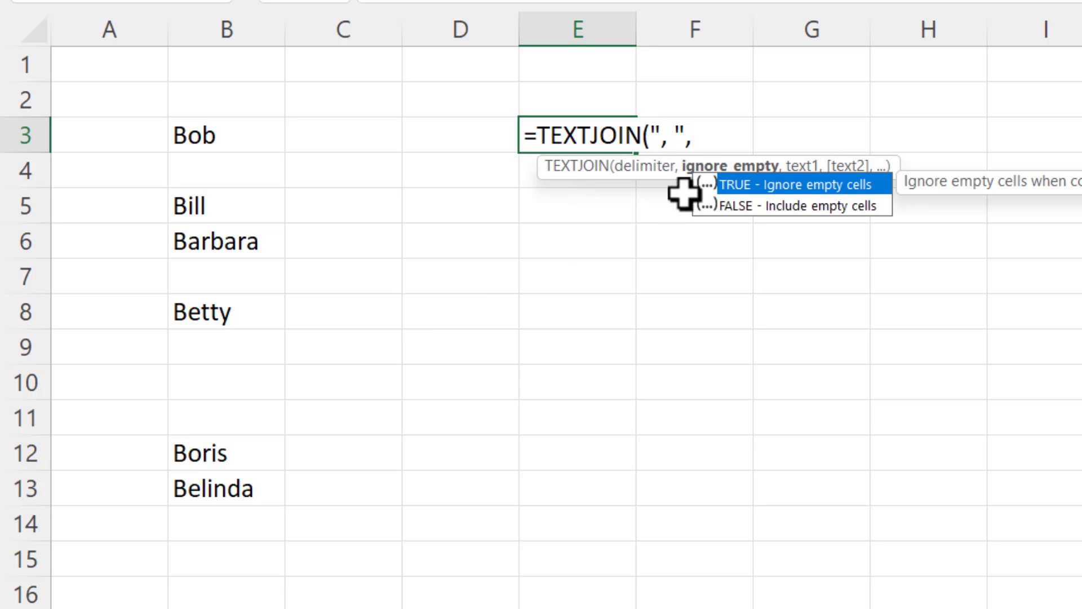
mouse_move(212, 345)
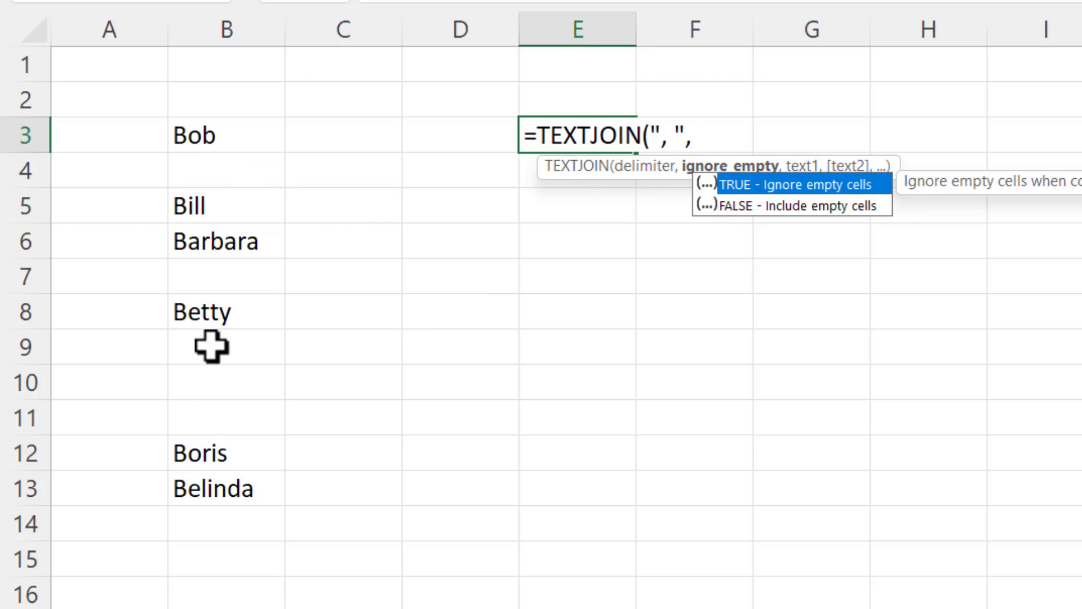
mouse_move(766, 221)
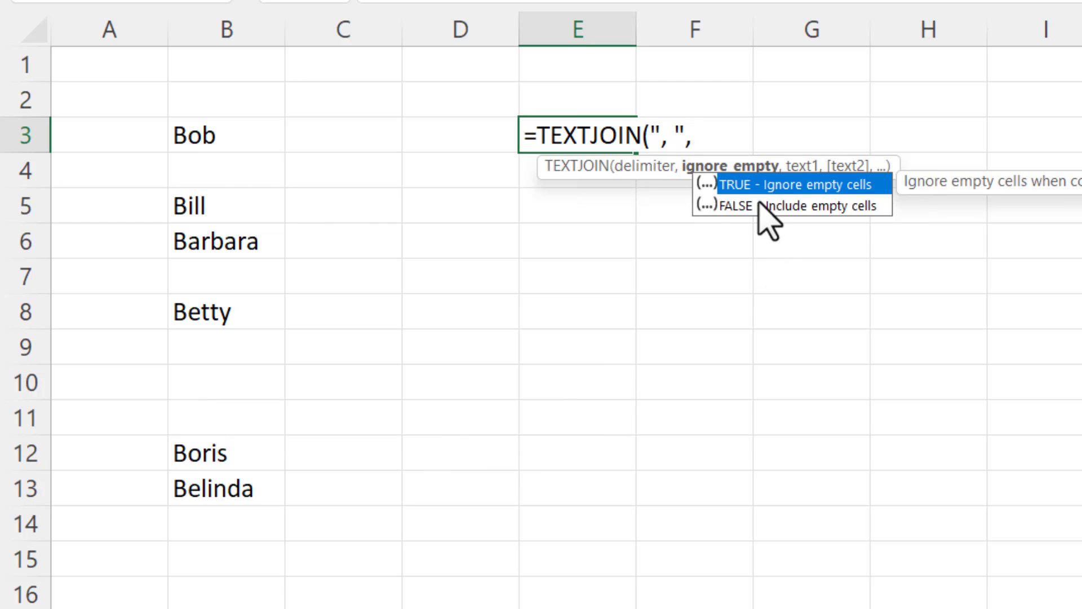
mouse_move(758, 207)
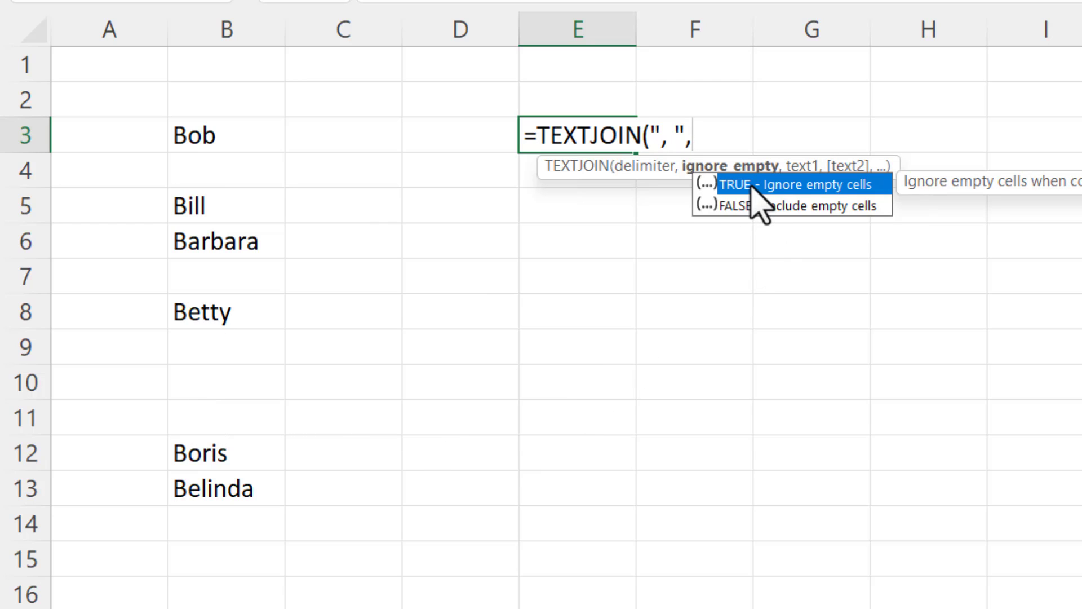